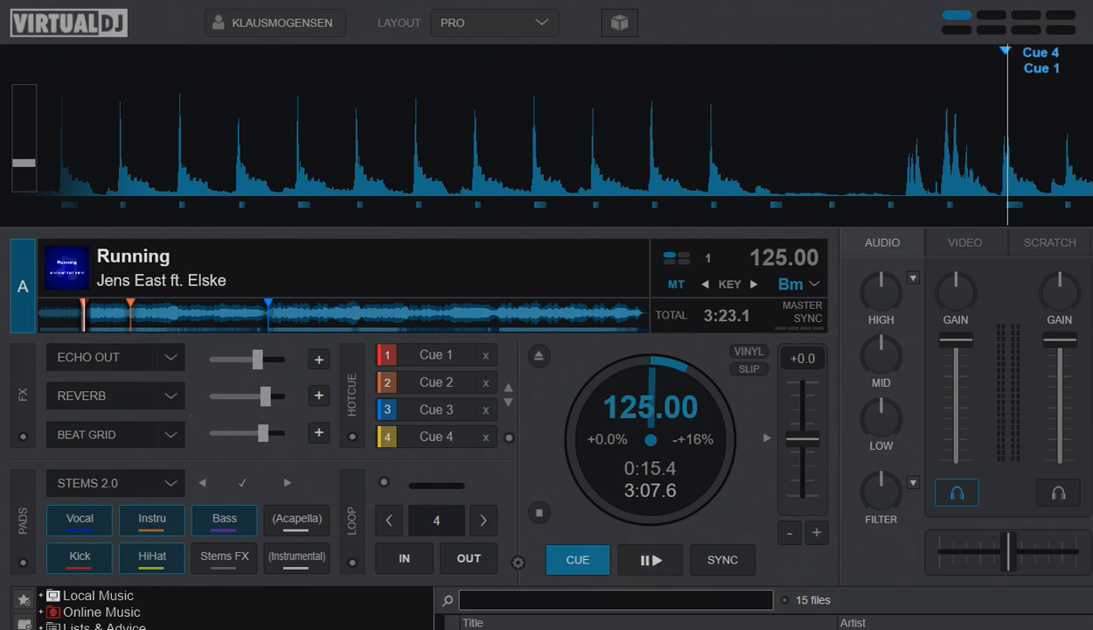
# Step: Cycle the Stems FX pad so effects route only to the rhythm stems
pyautogui.click(650, 560)
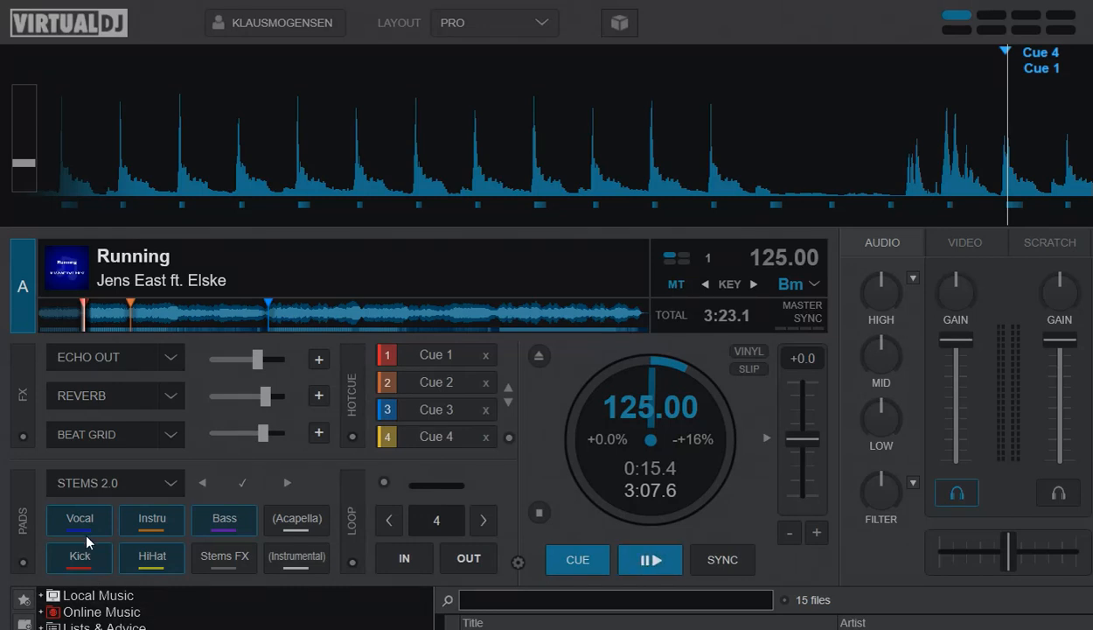
pyautogui.moveTo(61, 504)
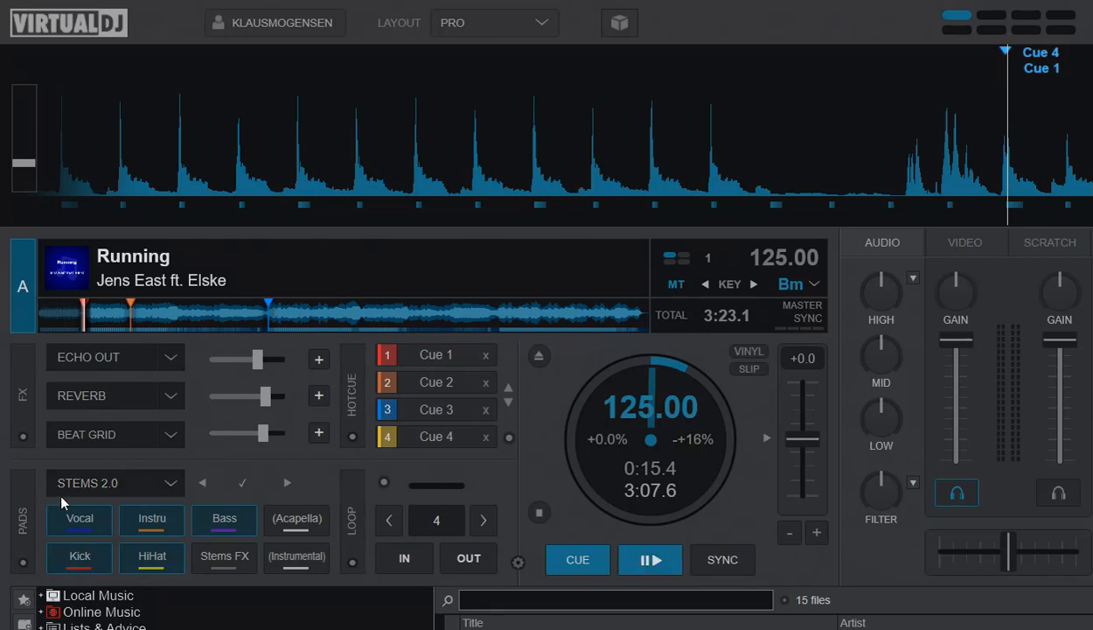
pyautogui.moveTo(208, 579)
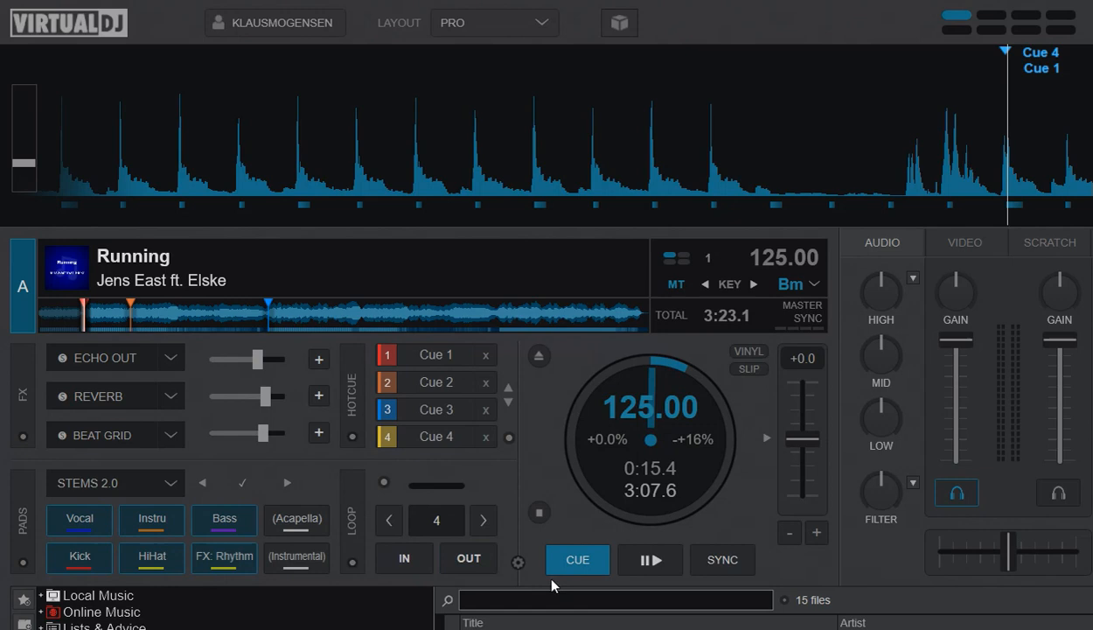
# Step: Activate the BEAT GRID slot in deck A's FX section
pyautogui.click(651, 560)
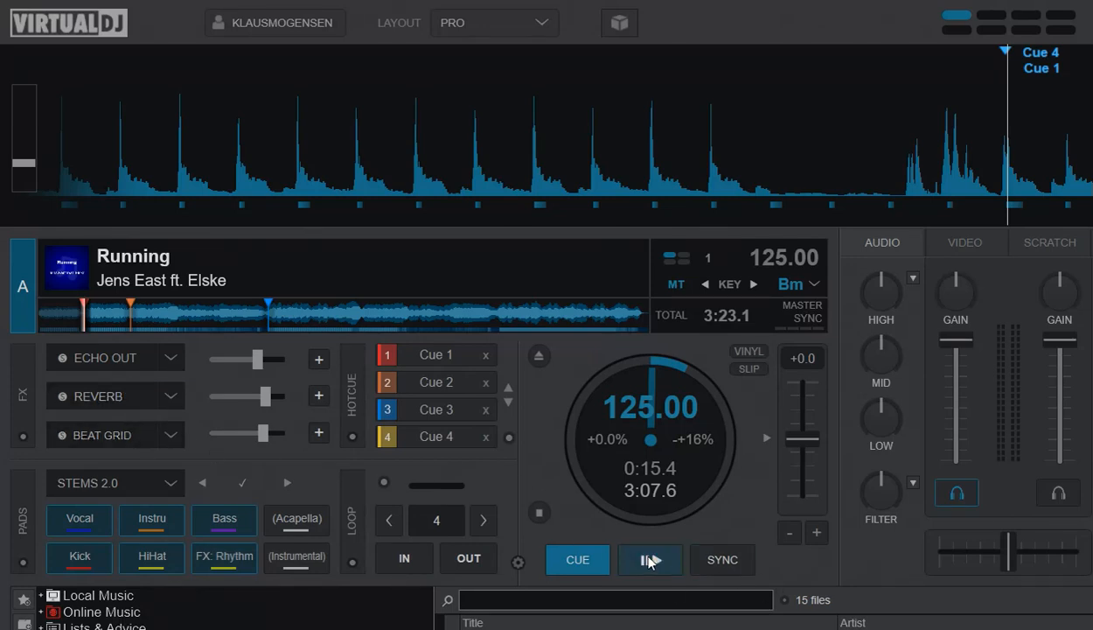
pyautogui.click(651, 560)
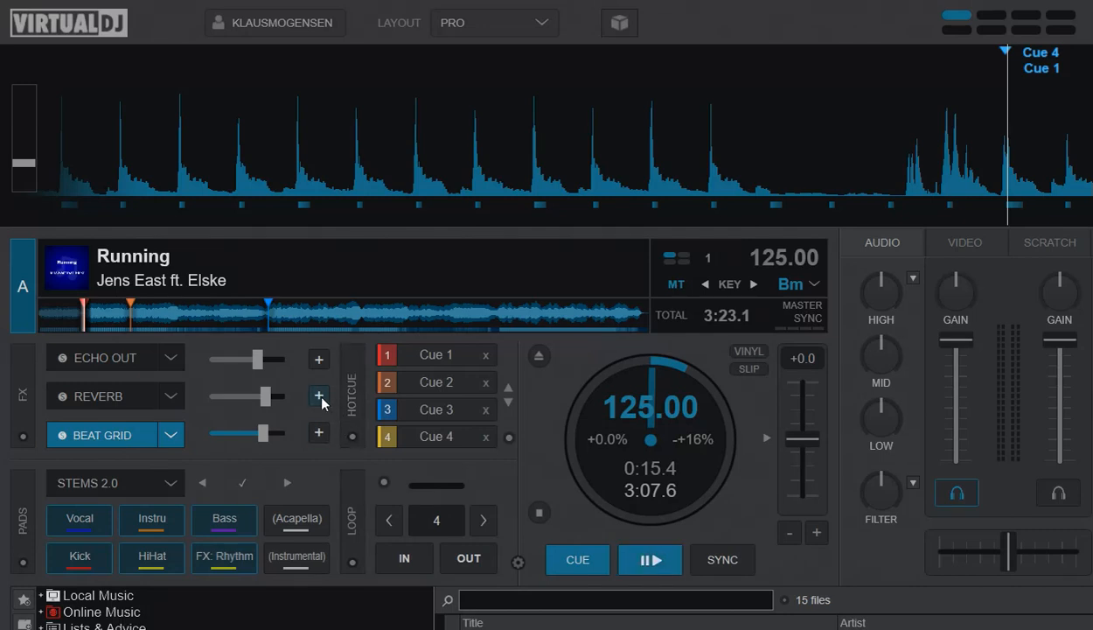
# Step: Expand the effect panels, cycle the pad back to plain Stems FX, and drop down the pad page list
pyautogui.click(318, 395)
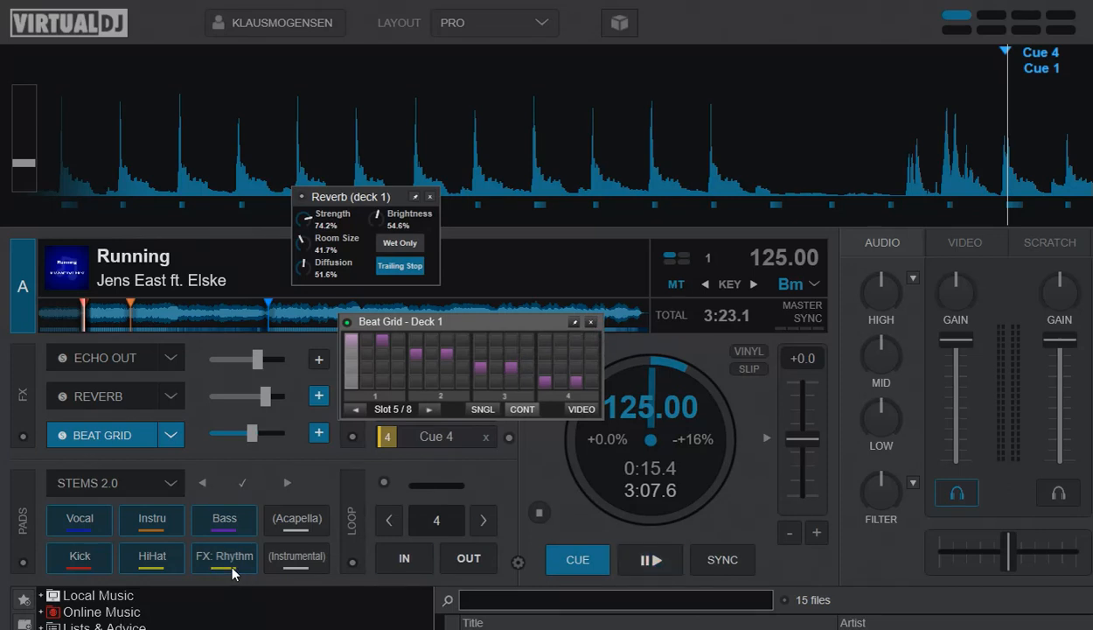
pyautogui.moveTo(224, 557)
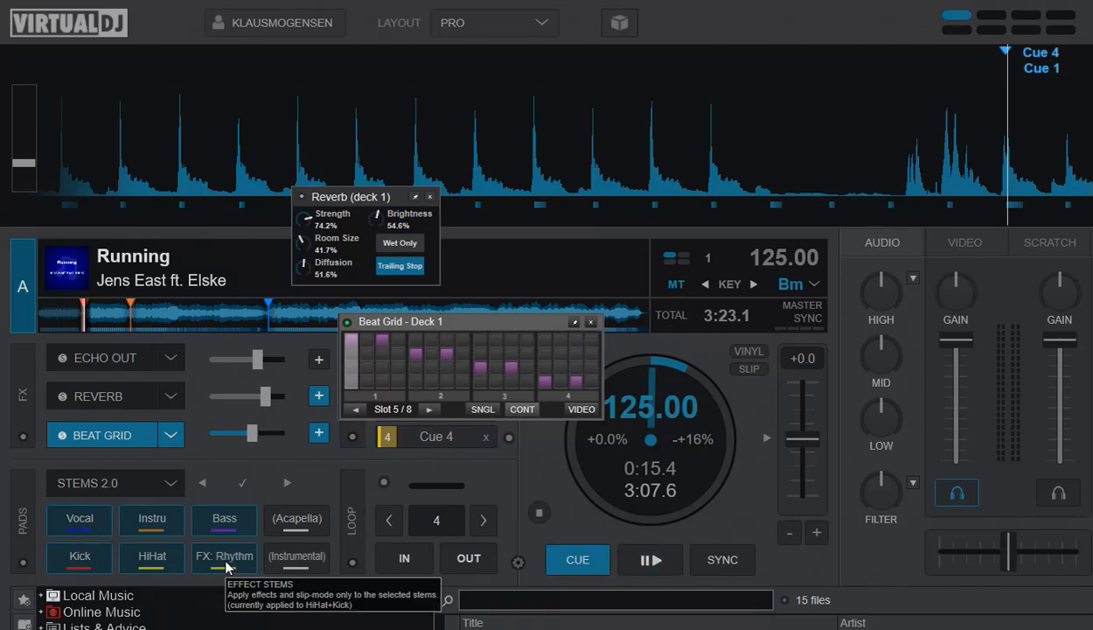
pyautogui.click(224, 556)
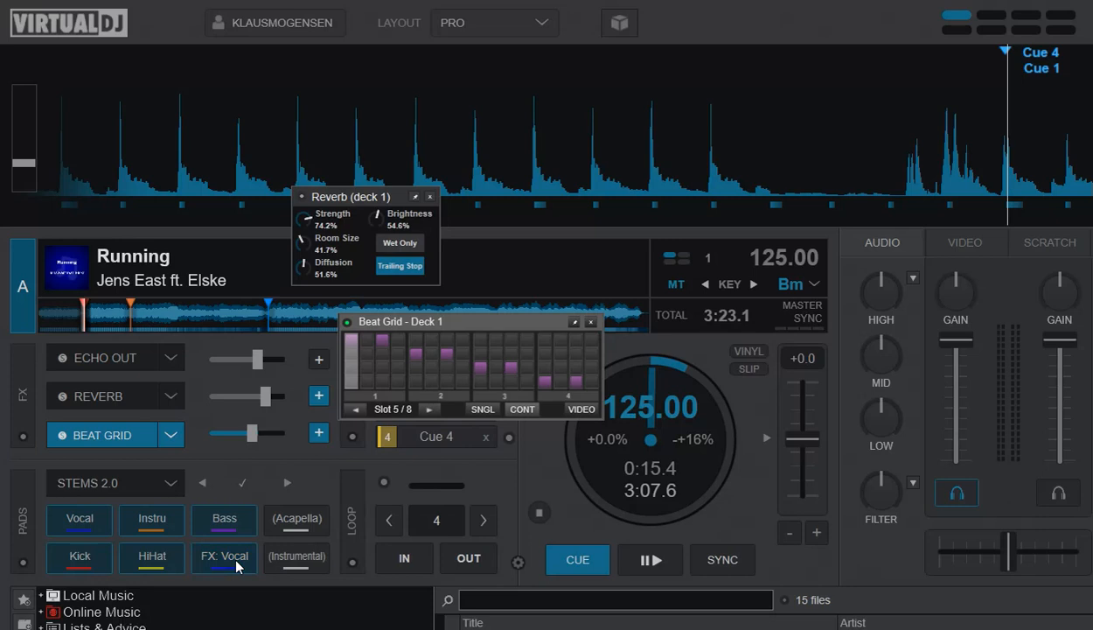
pyautogui.click(224, 556)
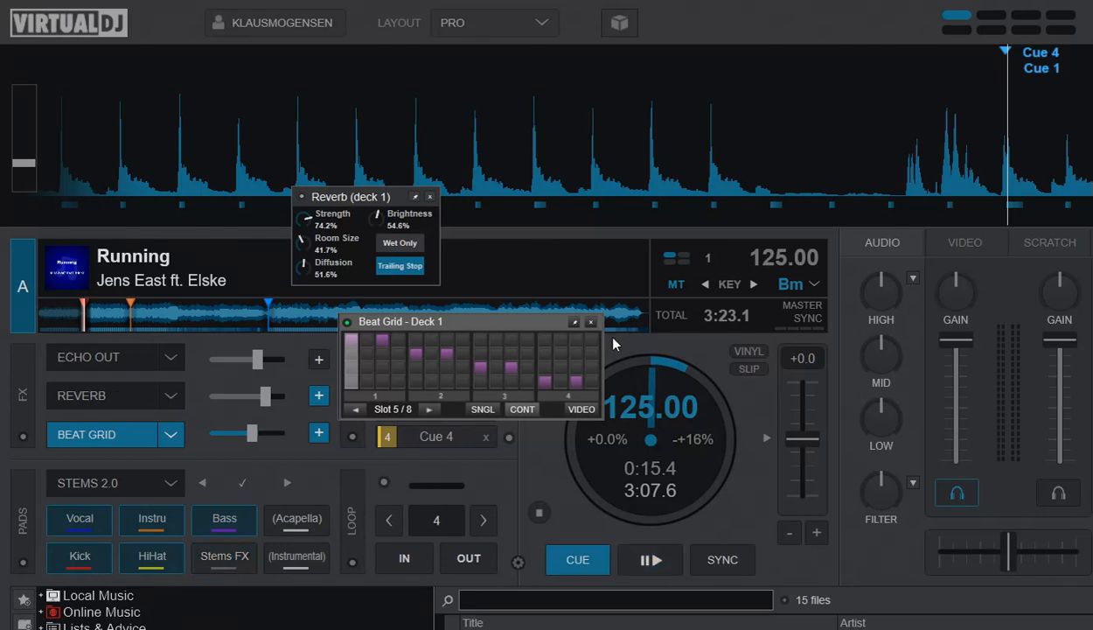
pyautogui.click(592, 322)
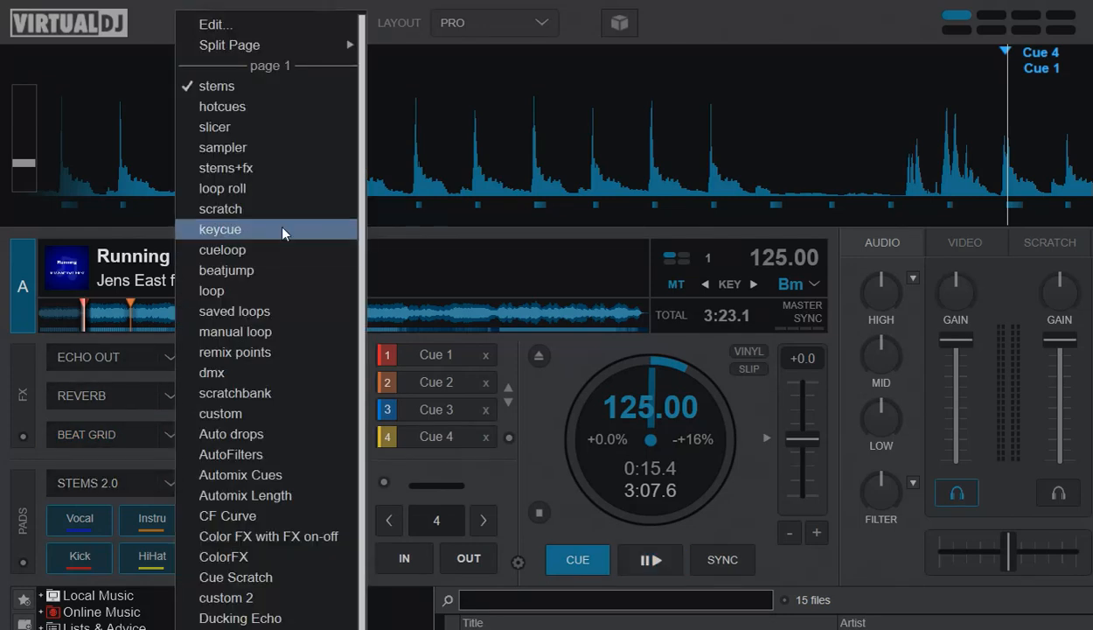
pyautogui.click(226, 168)
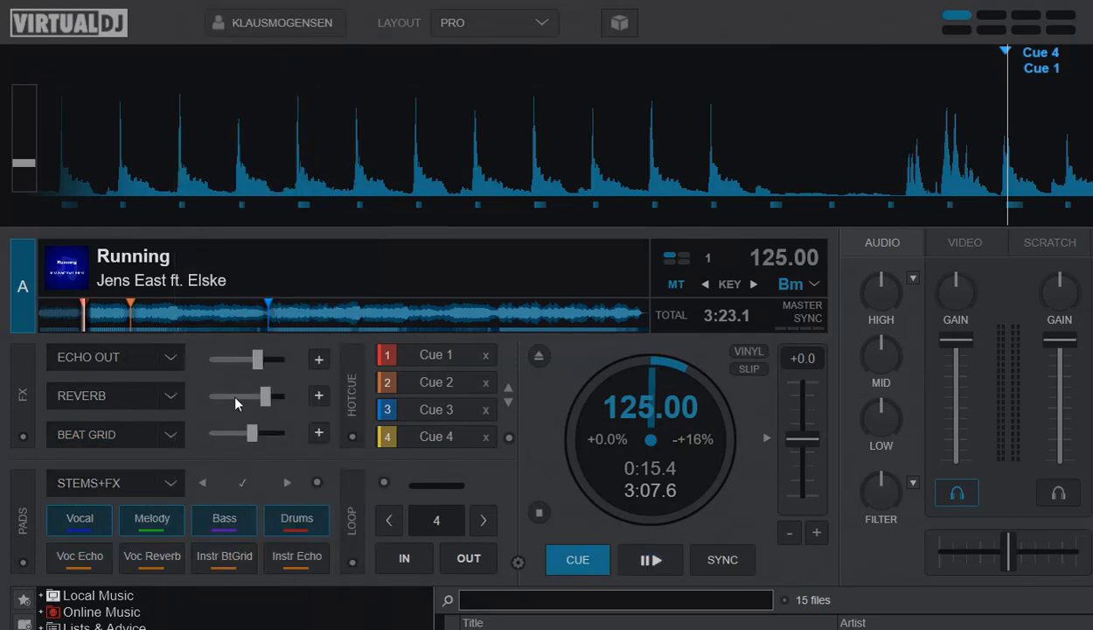
pyautogui.click(654, 560)
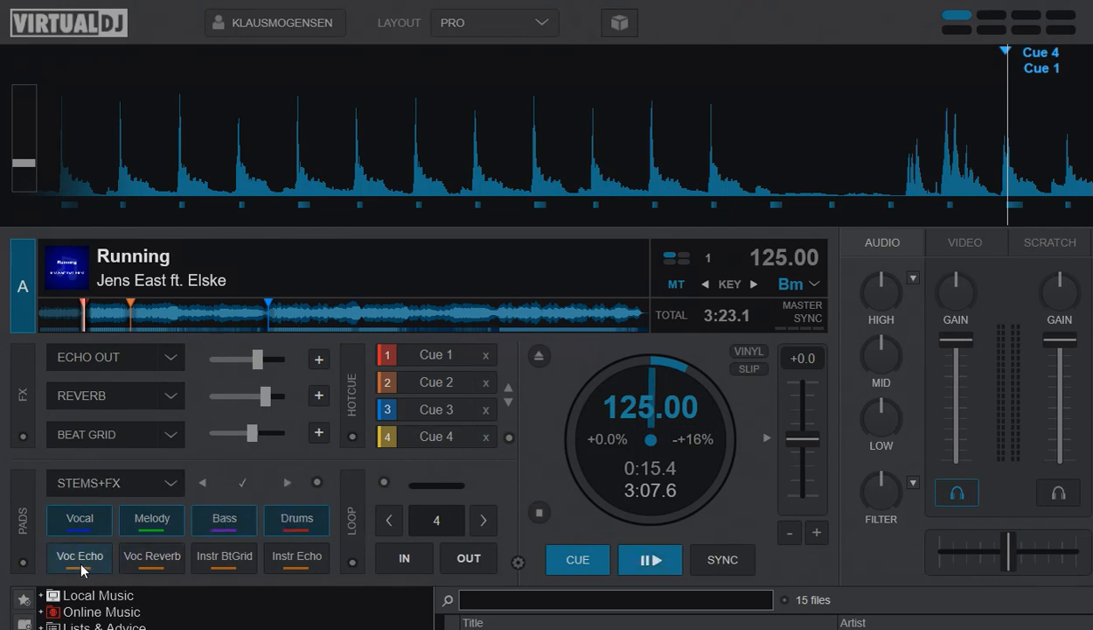
pyautogui.moveTo(150, 556)
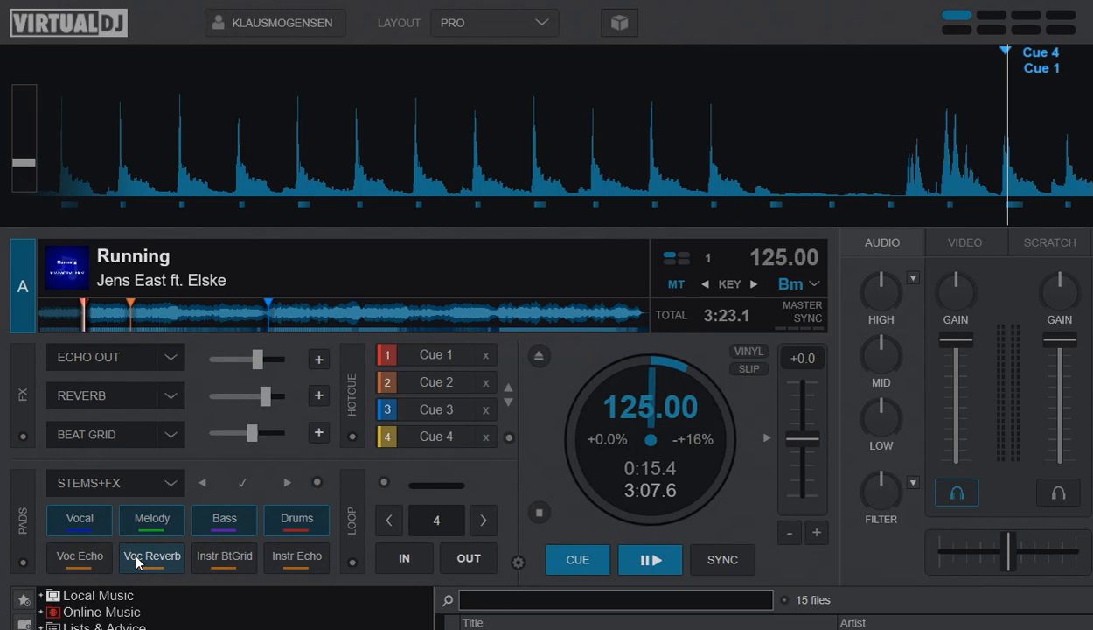
pyautogui.moveTo(224, 557)
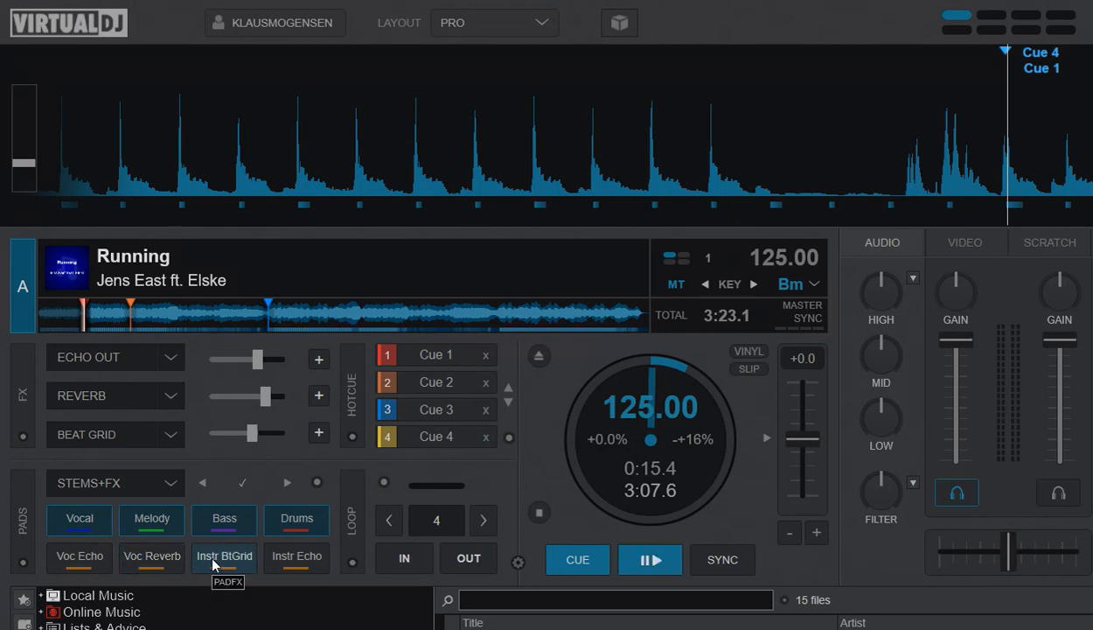
pyautogui.moveTo(637, 574)
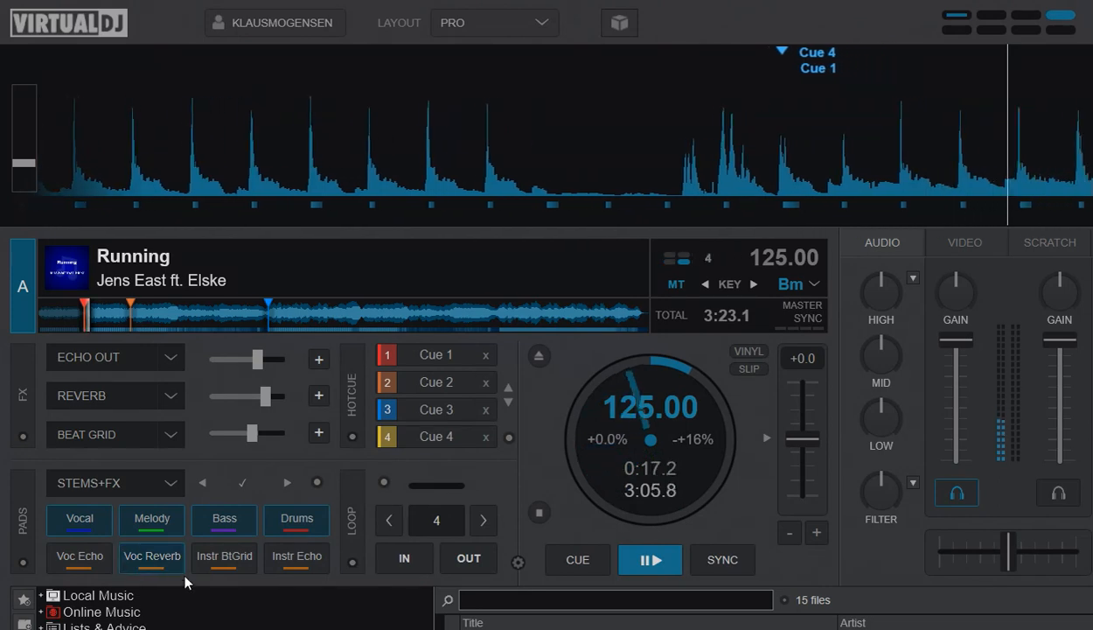
pyautogui.click(224, 556)
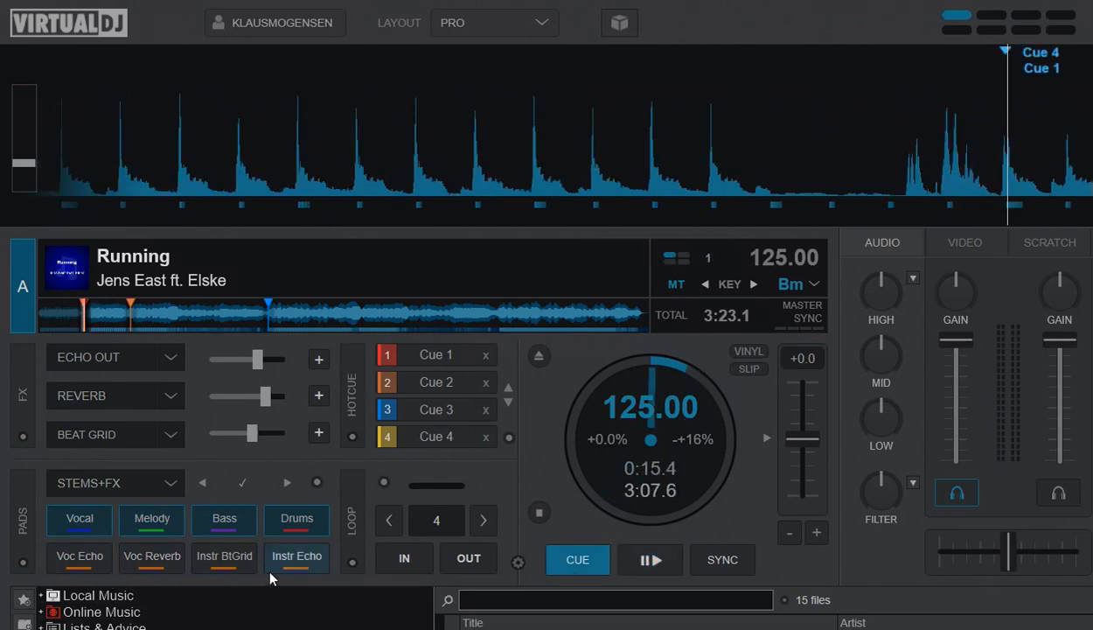
pyautogui.moveTo(280, 569)
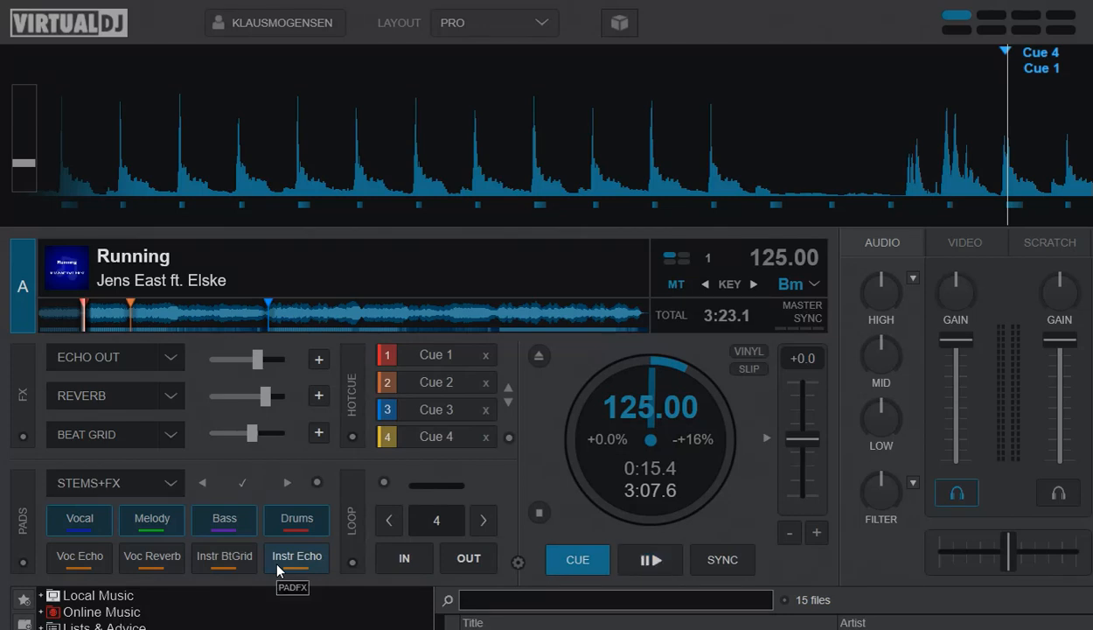
pyautogui.moveTo(150, 556)
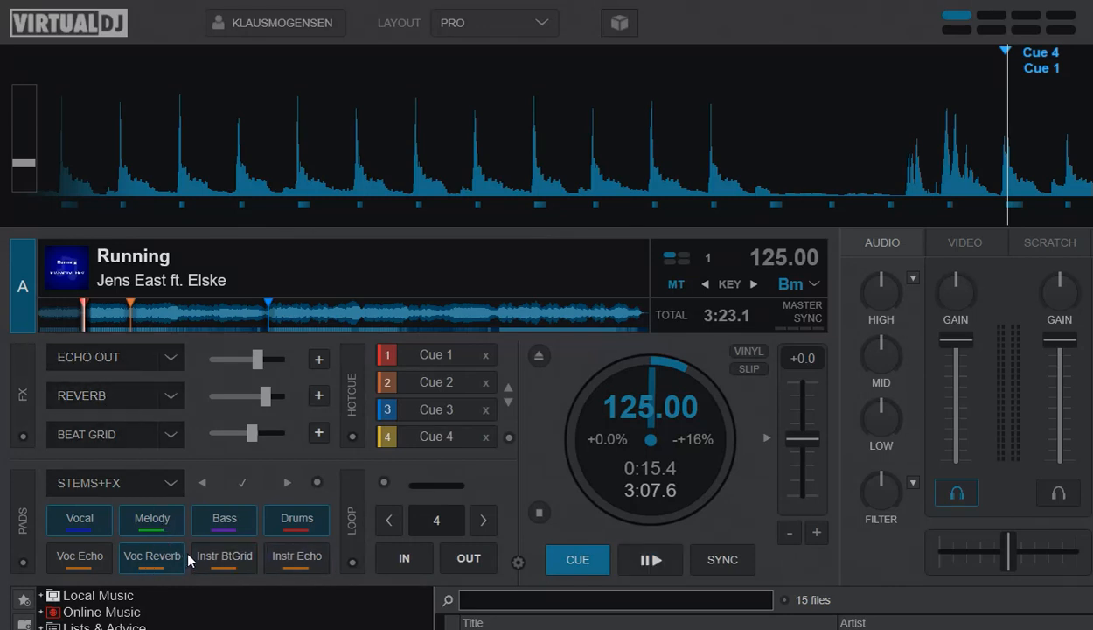
pyautogui.moveTo(150, 556)
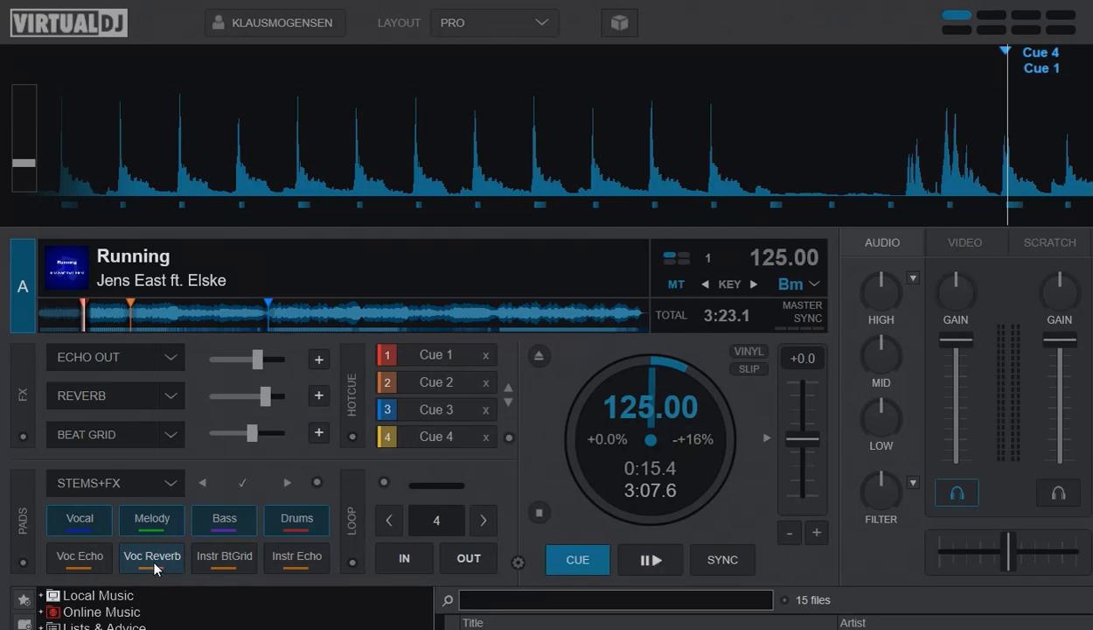
pyautogui.moveTo(160, 591)
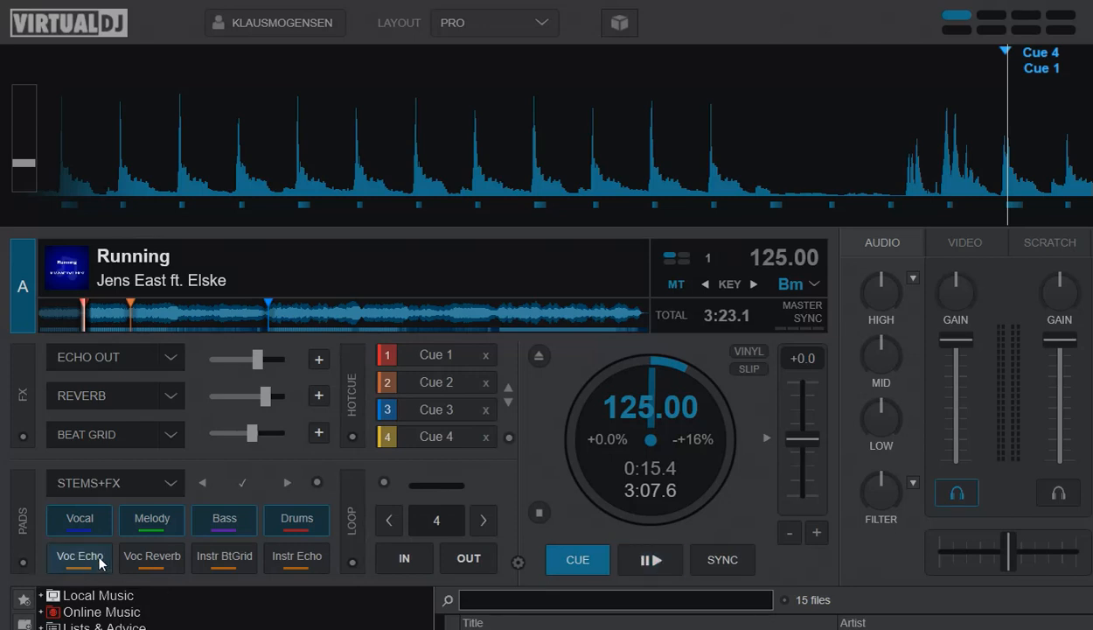
# Step: Enter the Pads Editor for STEMS+FX and view the Voc Reverb pad's action
pyautogui.click(650, 560)
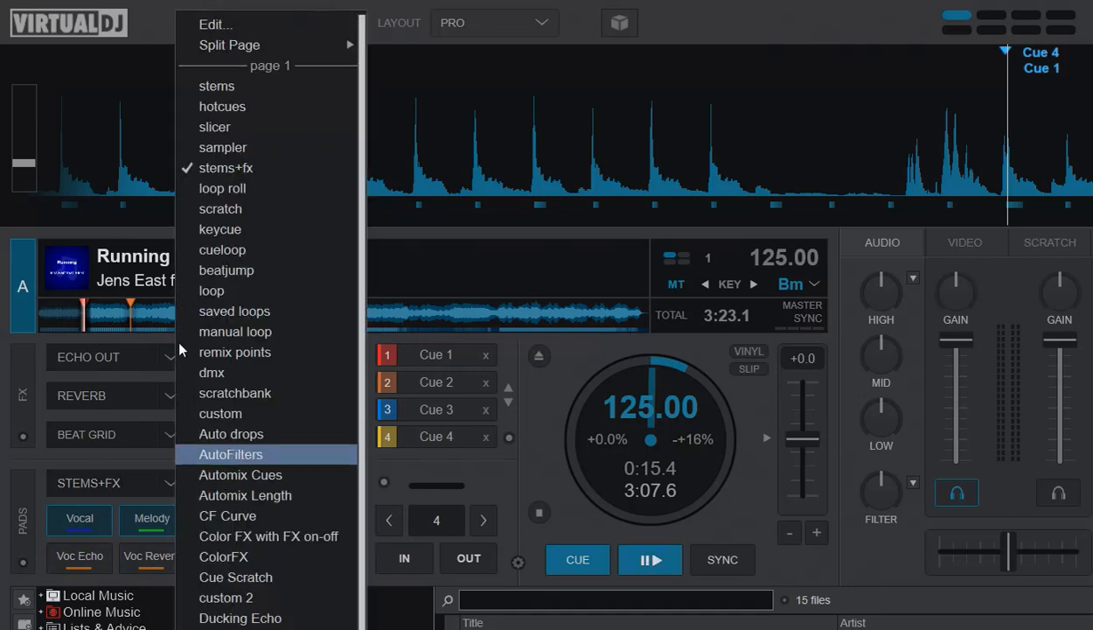
pyautogui.click(215, 25)
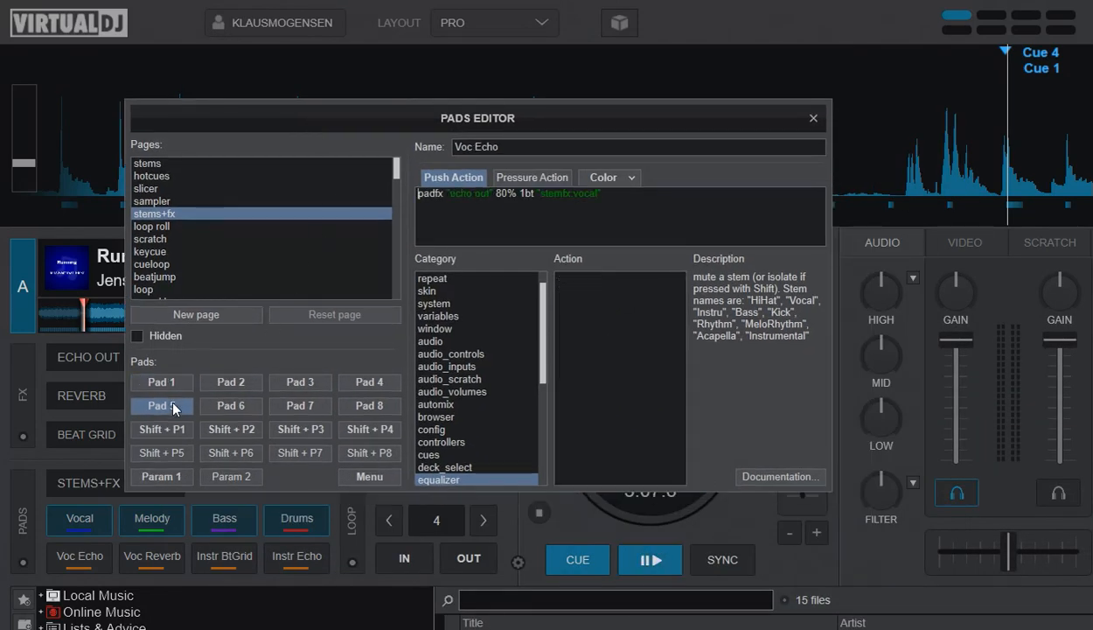
pyautogui.click(231, 406)
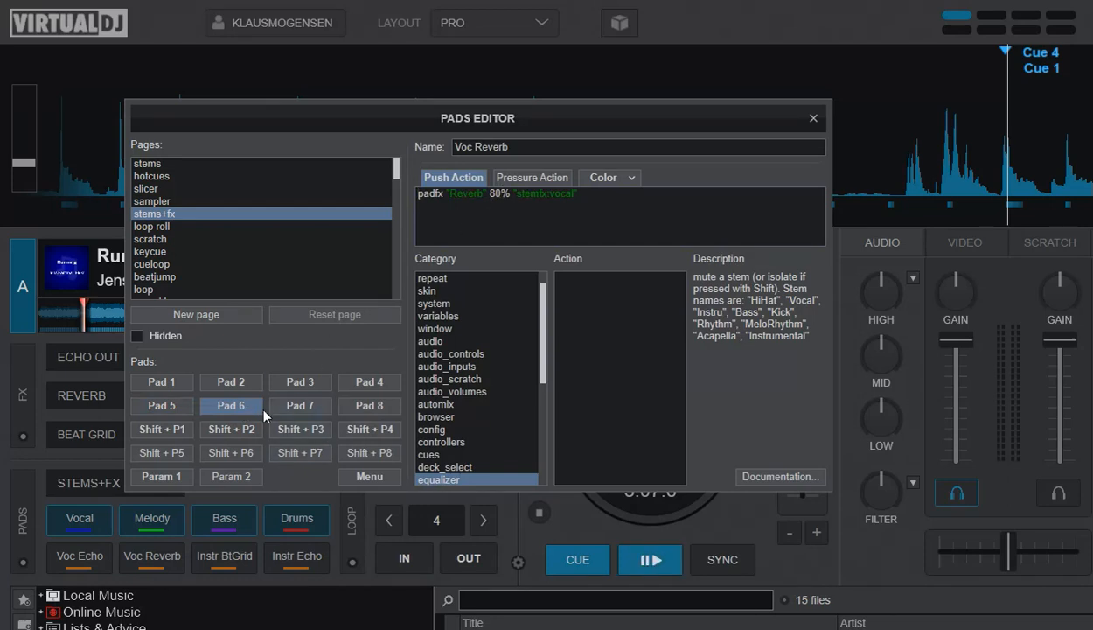
# Step: Check the Instr BtGrid pad's action, return to Voc Reverb, and close the editor
pyautogui.click(301, 405)
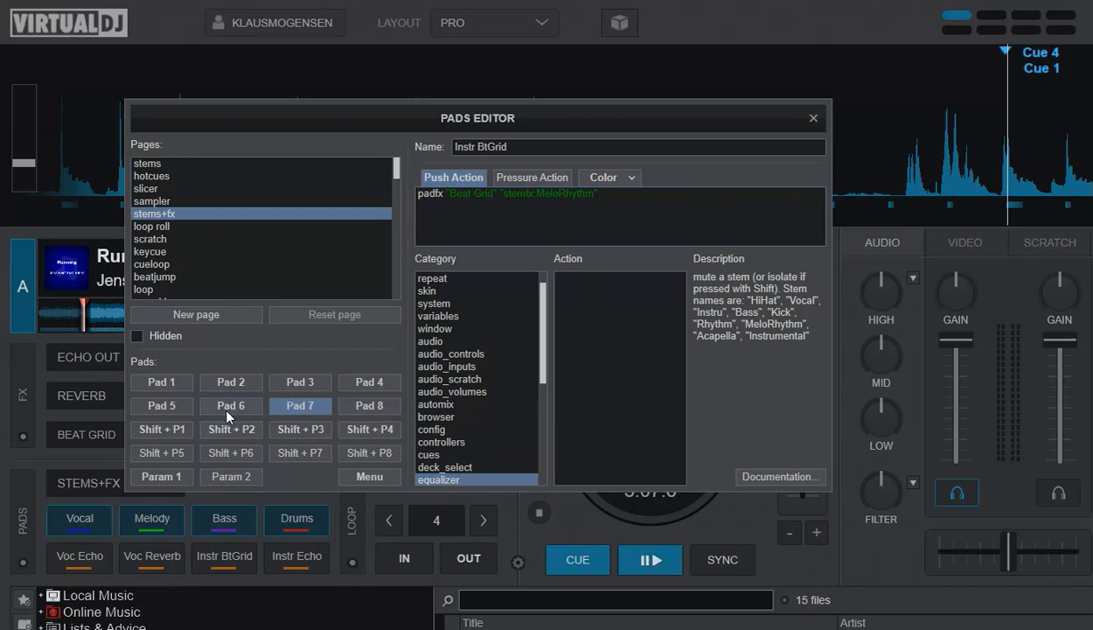
pyautogui.moveTo(318, 353)
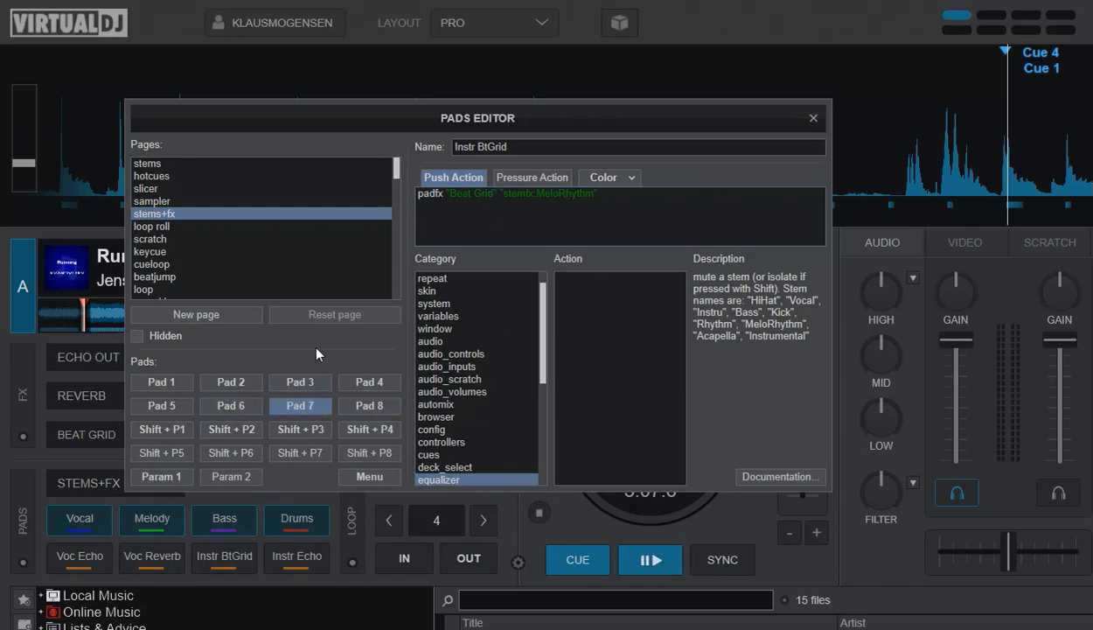
pyautogui.click(231, 406)
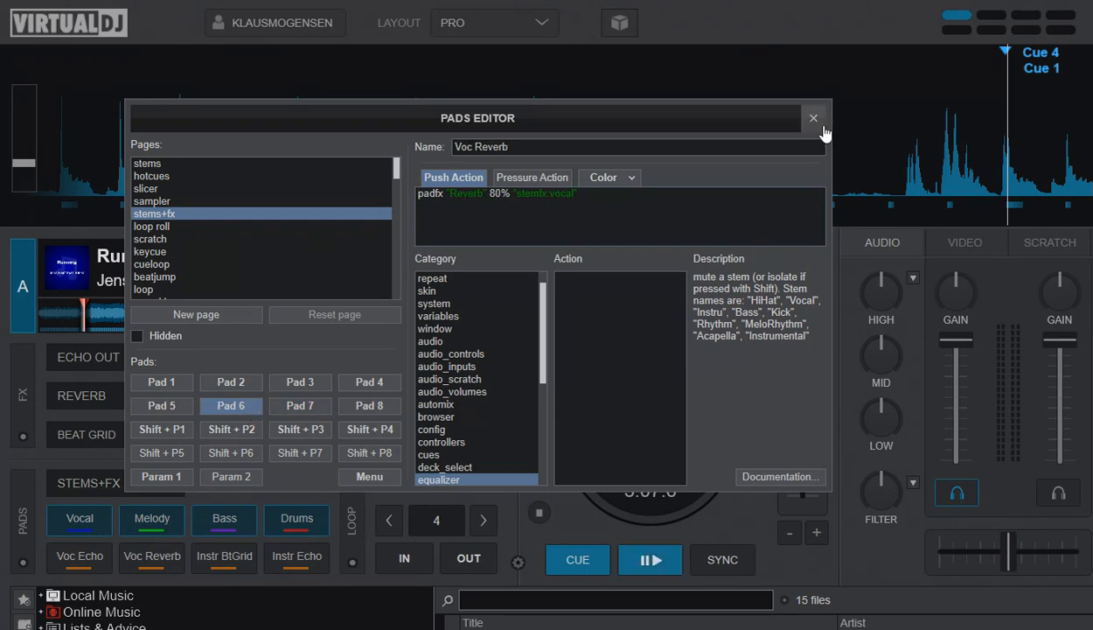
pyautogui.click(814, 117)
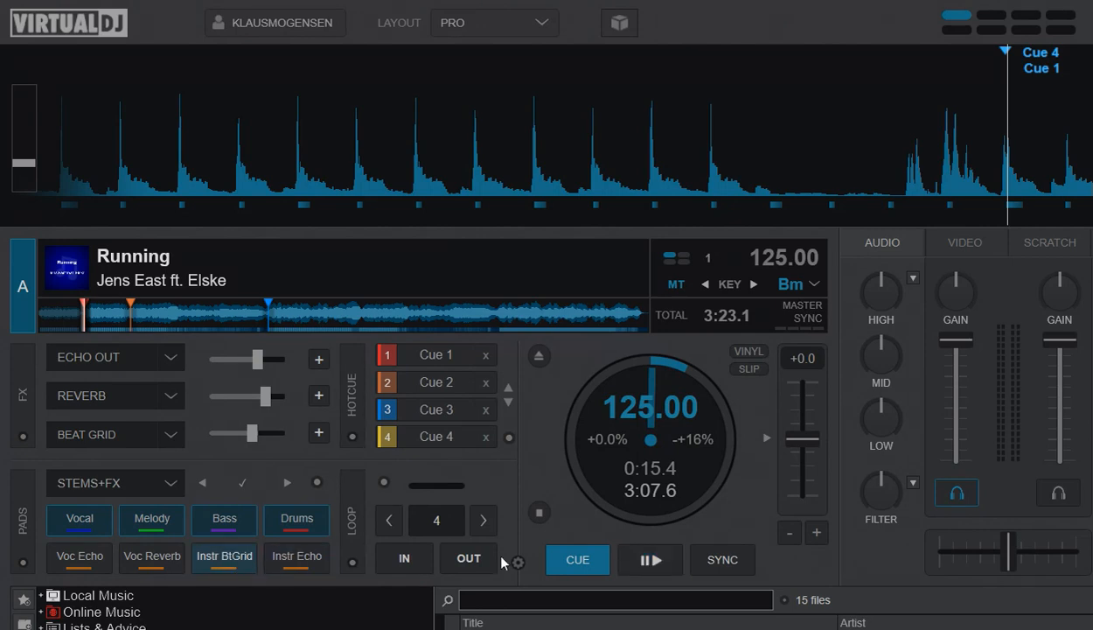
# Step: Start the track and show the Beat Grid (Instrum) panel from the Instr BtGrid pad
pyautogui.click(651, 560)
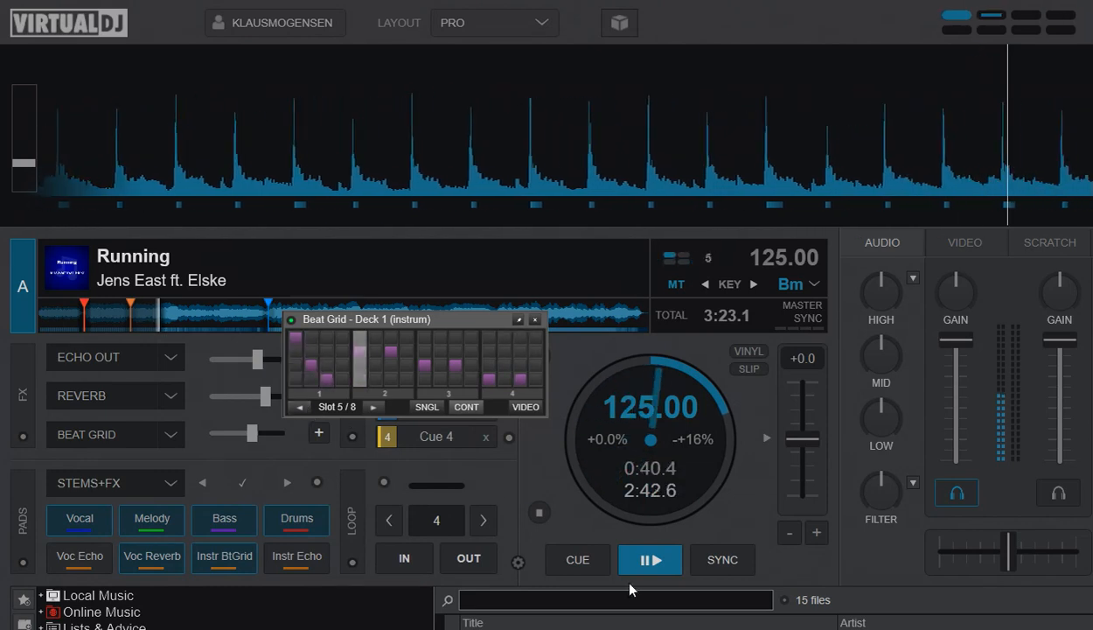
# Step: Pause playback so the Beat Grid panel closes and the hotcue list returns
pyautogui.click(650, 560)
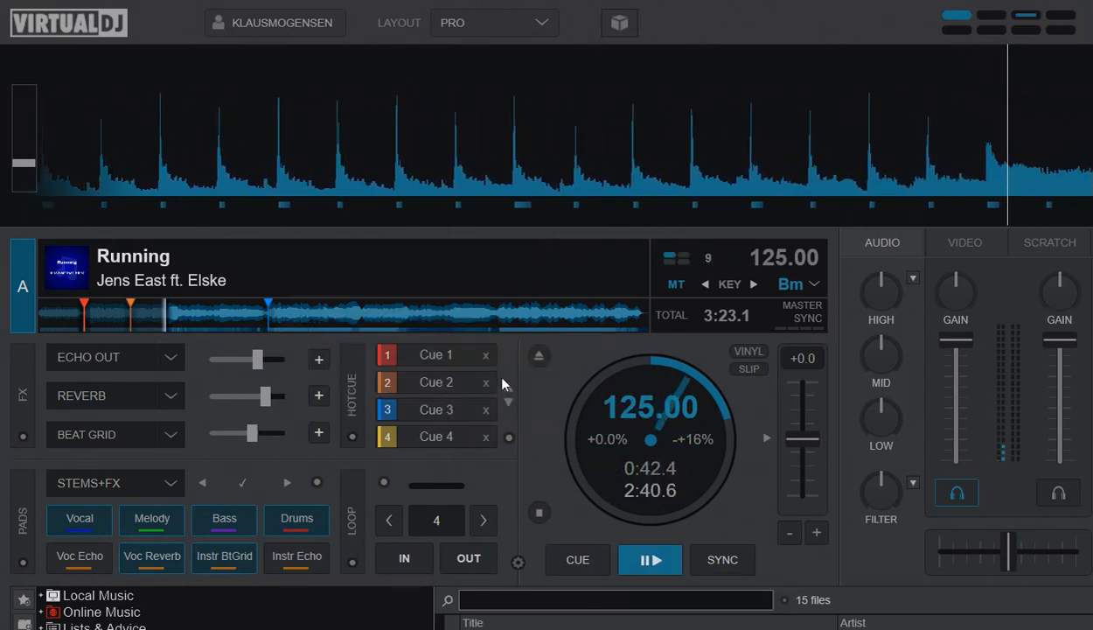
pyautogui.click(651, 560)
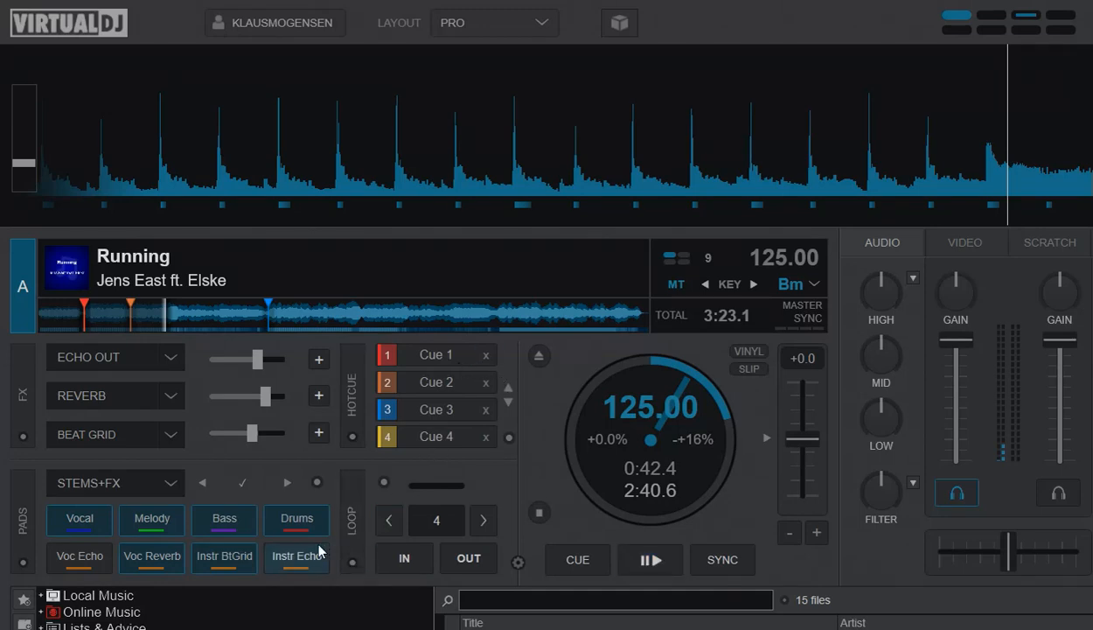
pyautogui.moveTo(122, 564)
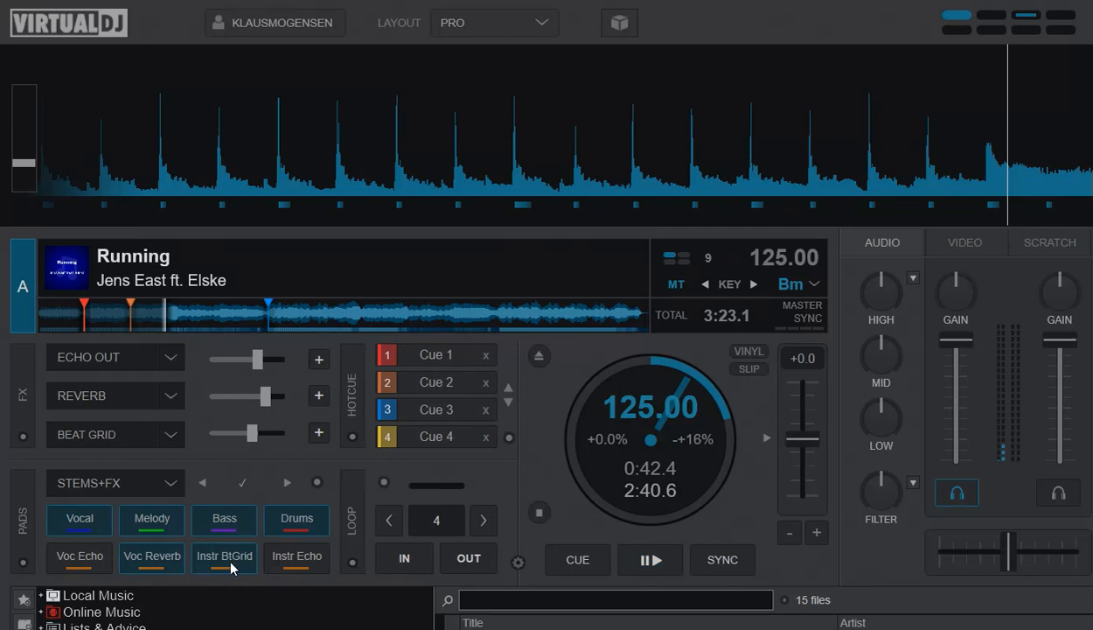
pyautogui.moveTo(224, 556)
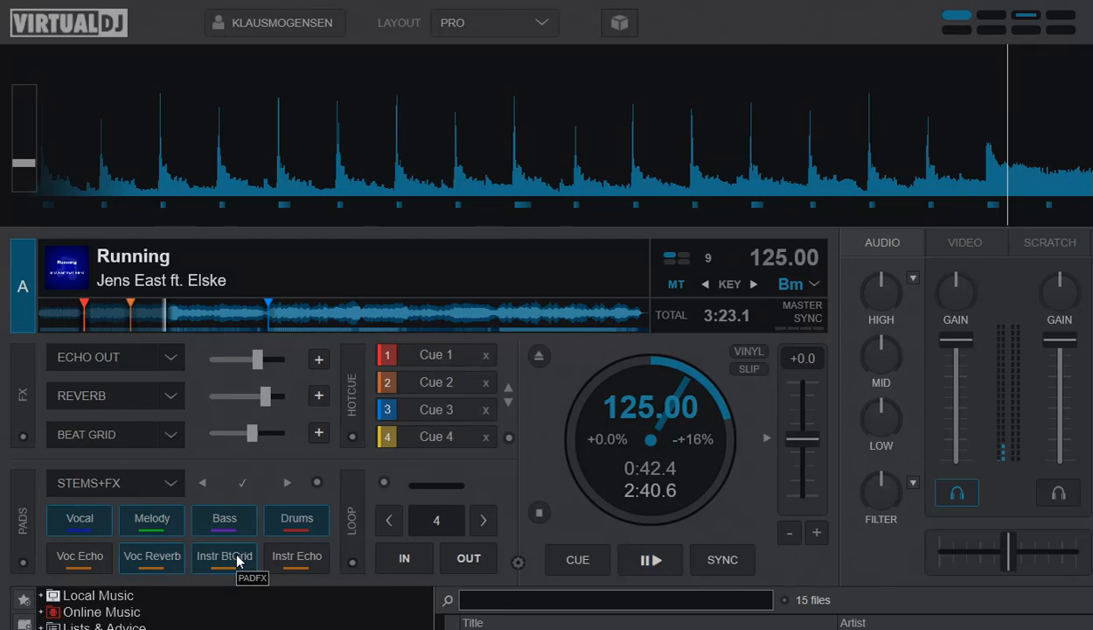
pyautogui.moveTo(210, 566)
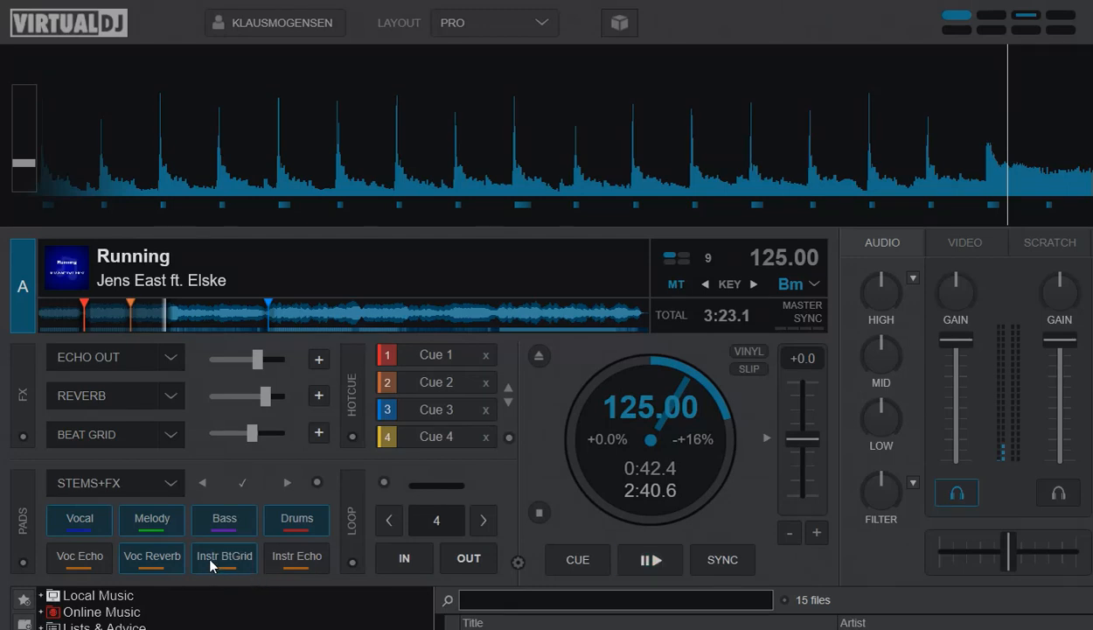